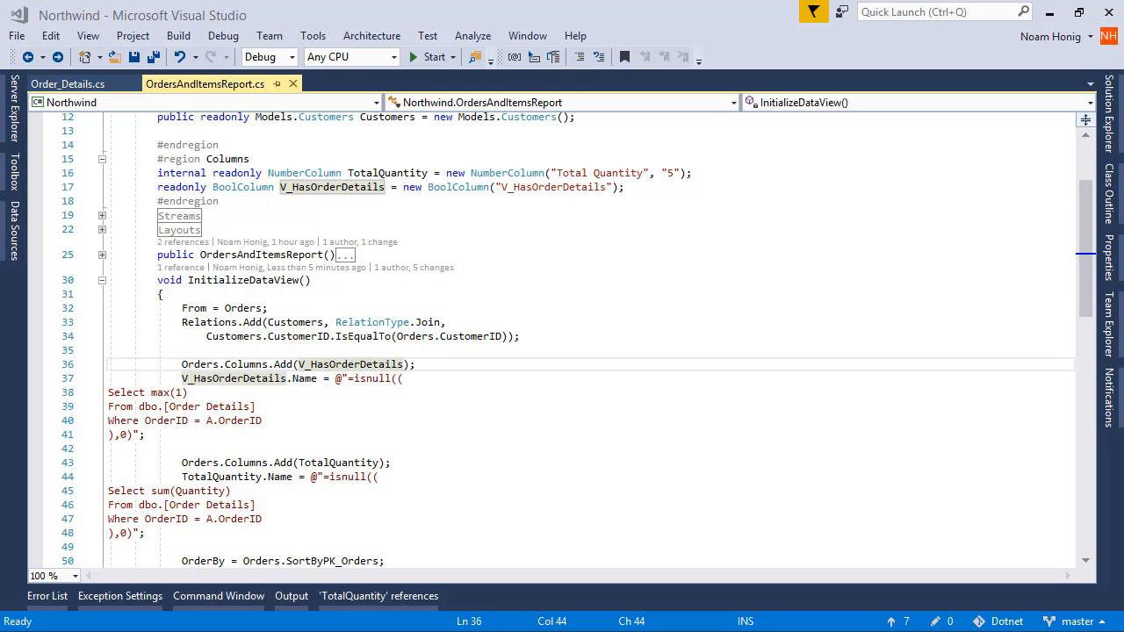
Step: Inspect the V_HasOrderDetails name and hard-coded OrderID, making the SQL string $-interpolated
{"action": "double_click", "coordinate": [196, 405]}
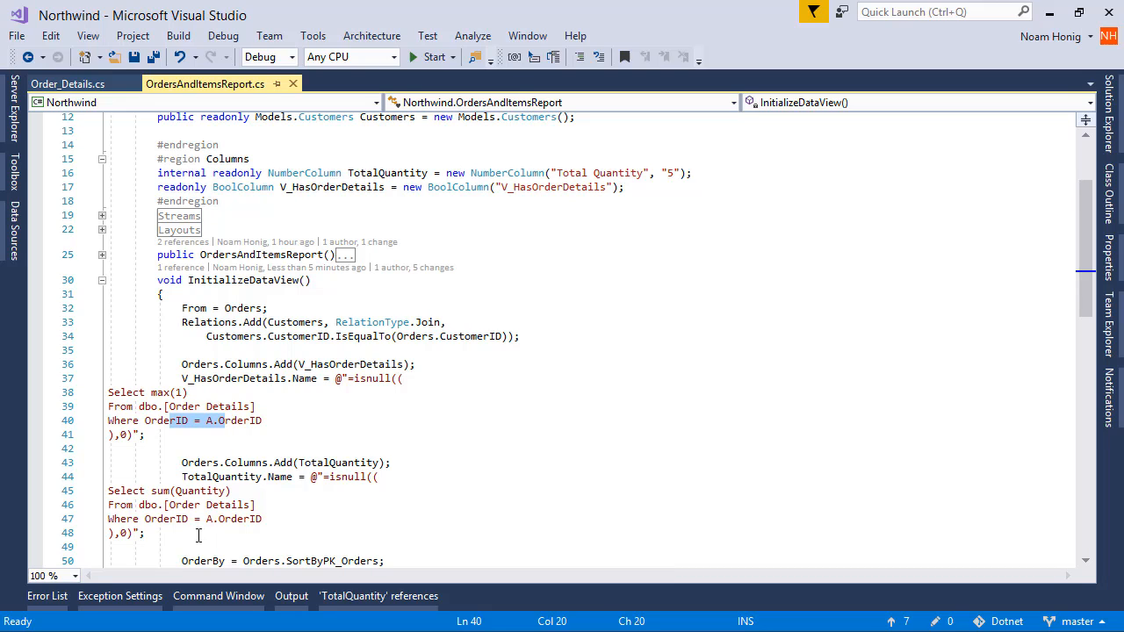
{"action": "double_click", "coordinate": [238, 421]}
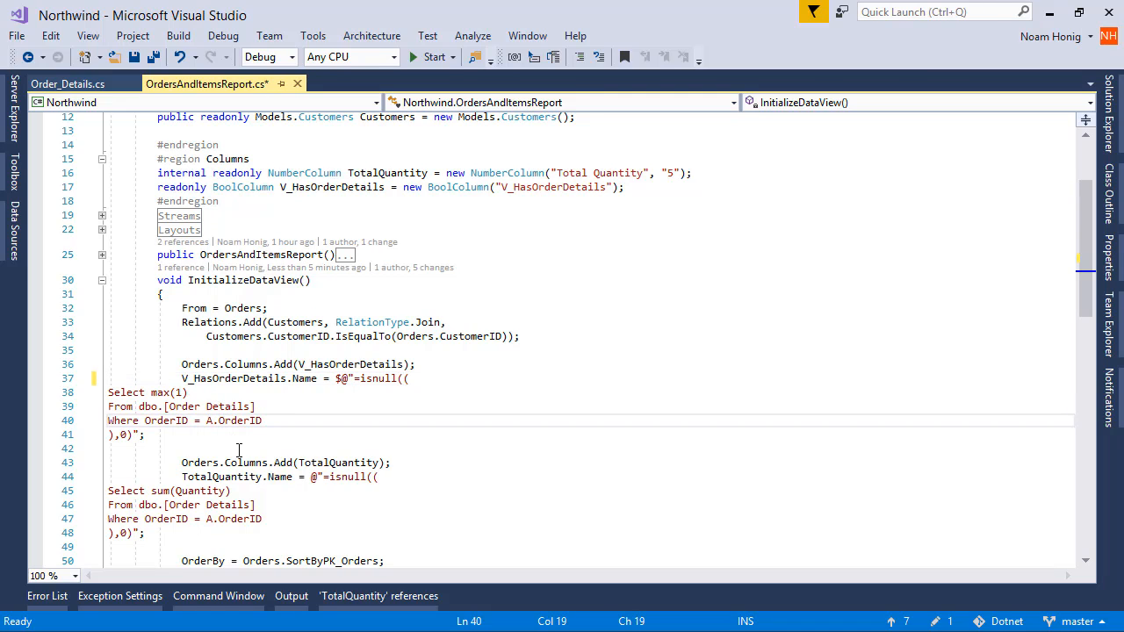
Step: Replace A.OrderID with A.{Orders.OrderID.Name} in both queries and save OrdersAndItemsReport.cs
{"action": "type", "text": "{"}
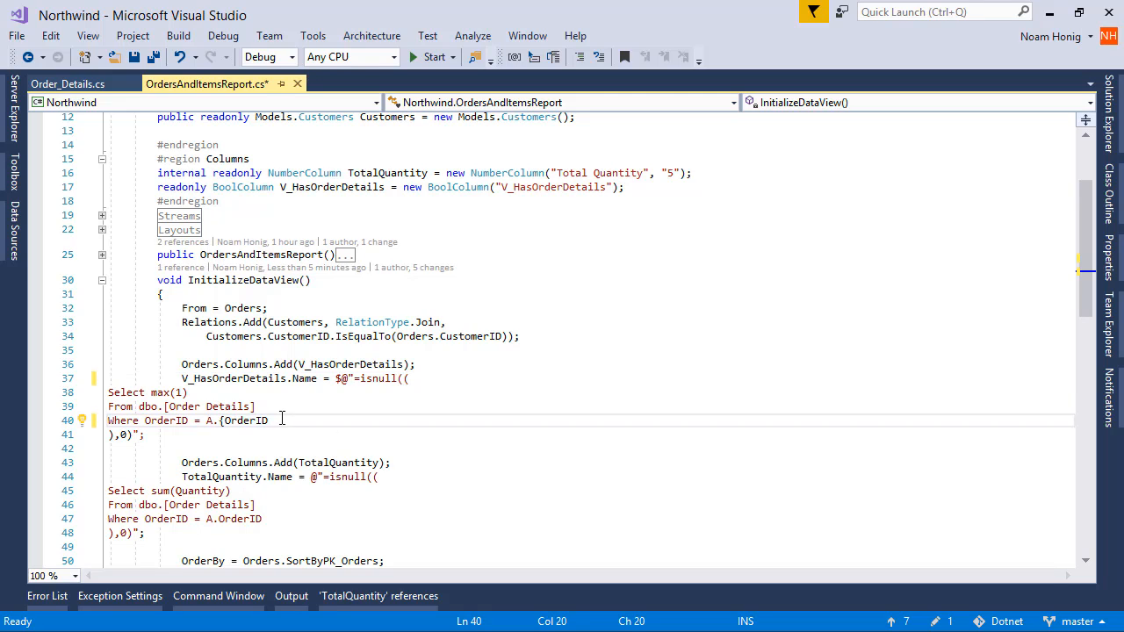
{"action": "type", "text": "}"}
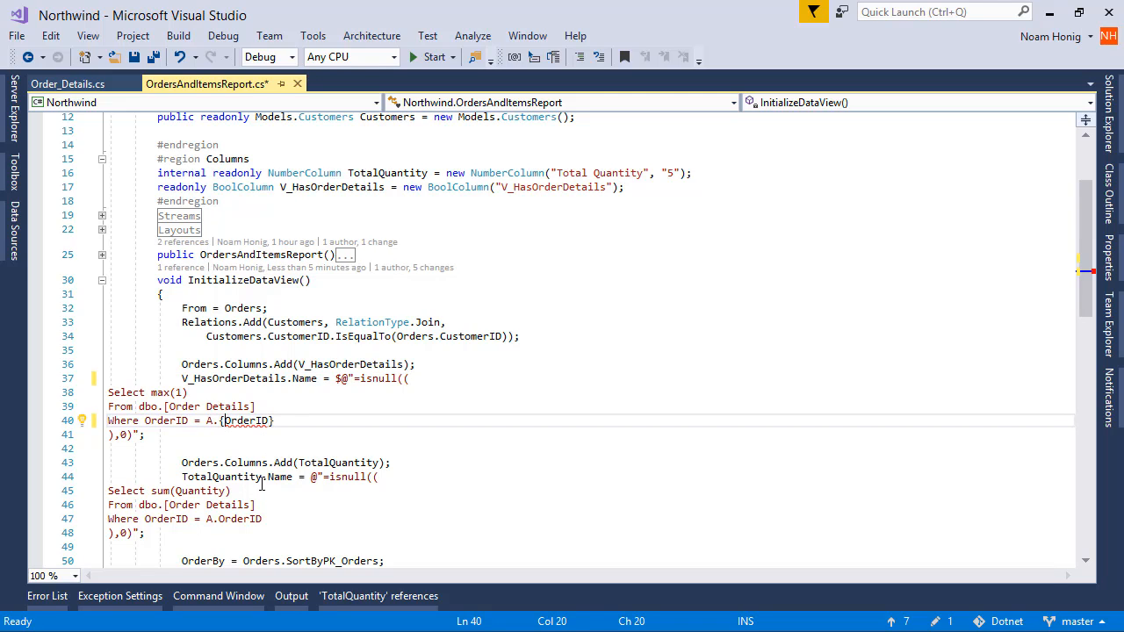
{"action": "type", "text": "Orders.Order"}
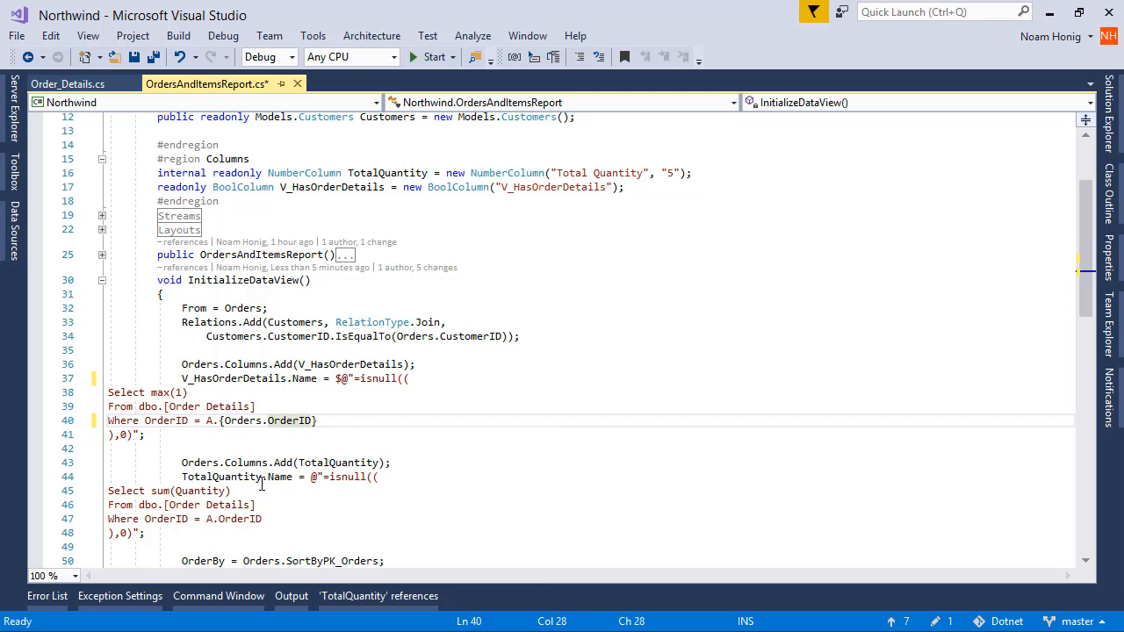
{"action": "type", "text": ".Name"}
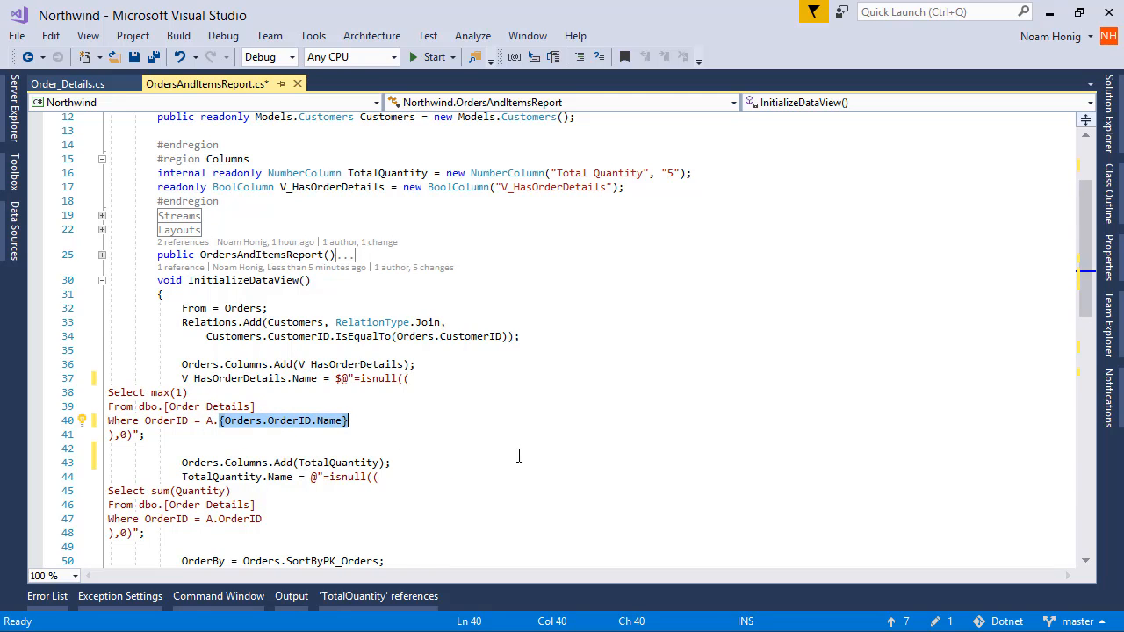
{"action": "mouse_move", "coordinate": [358, 503]}
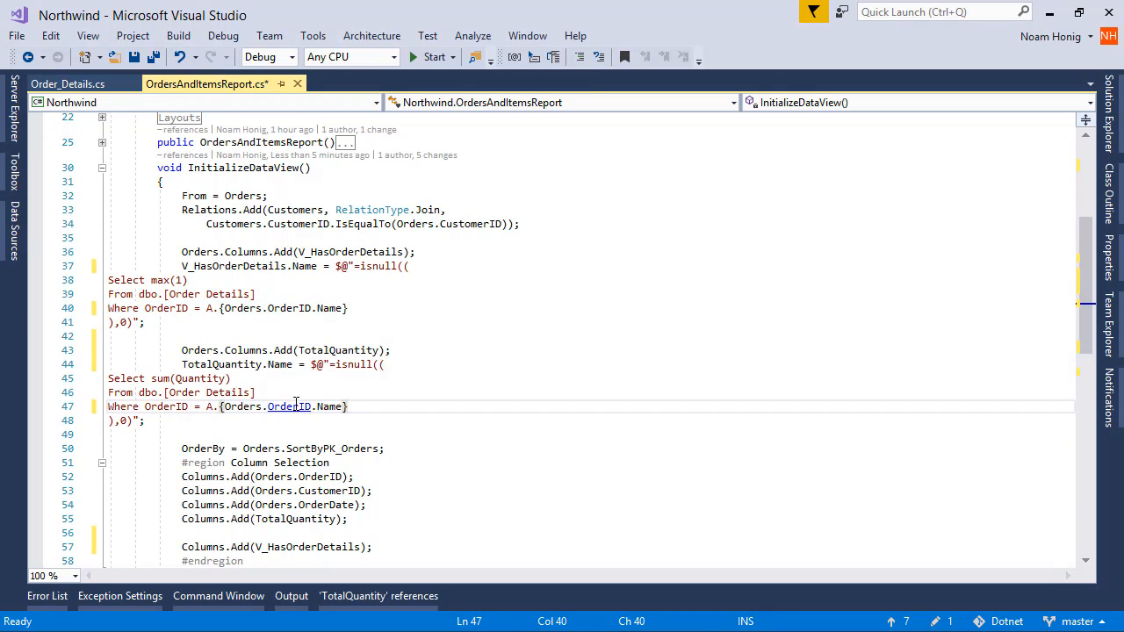
{"action": "key", "text": "ctrl+s"}
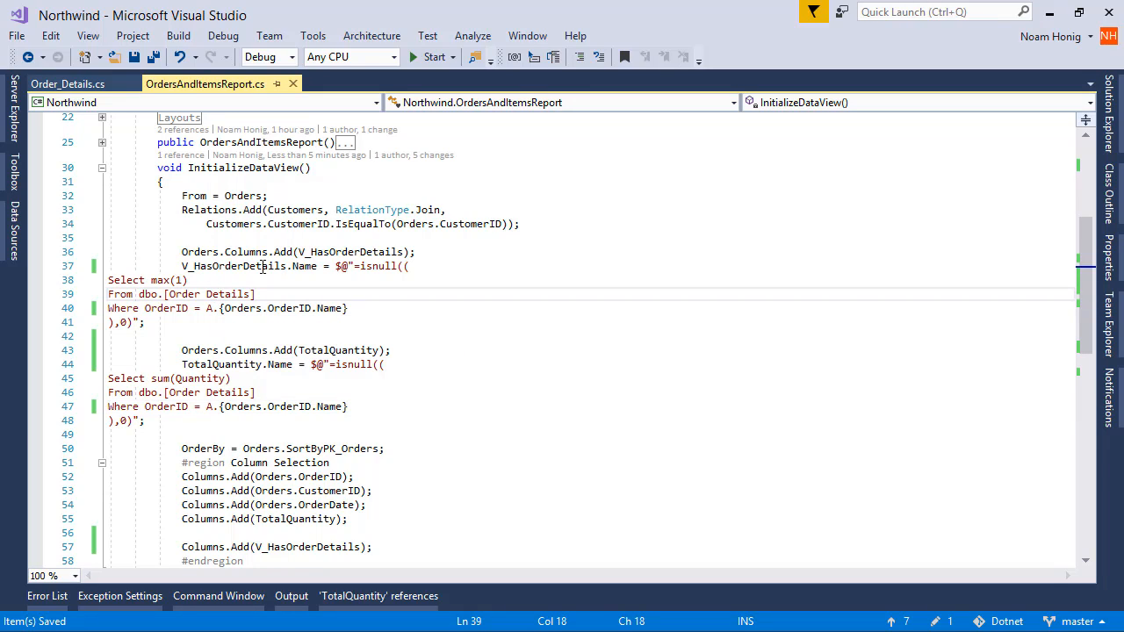
Step: Declare var Order_Details = new Models.Order_Details() and use {Order_Details.EntityName} as the first query's table
{"action": "type", "text": "var"}
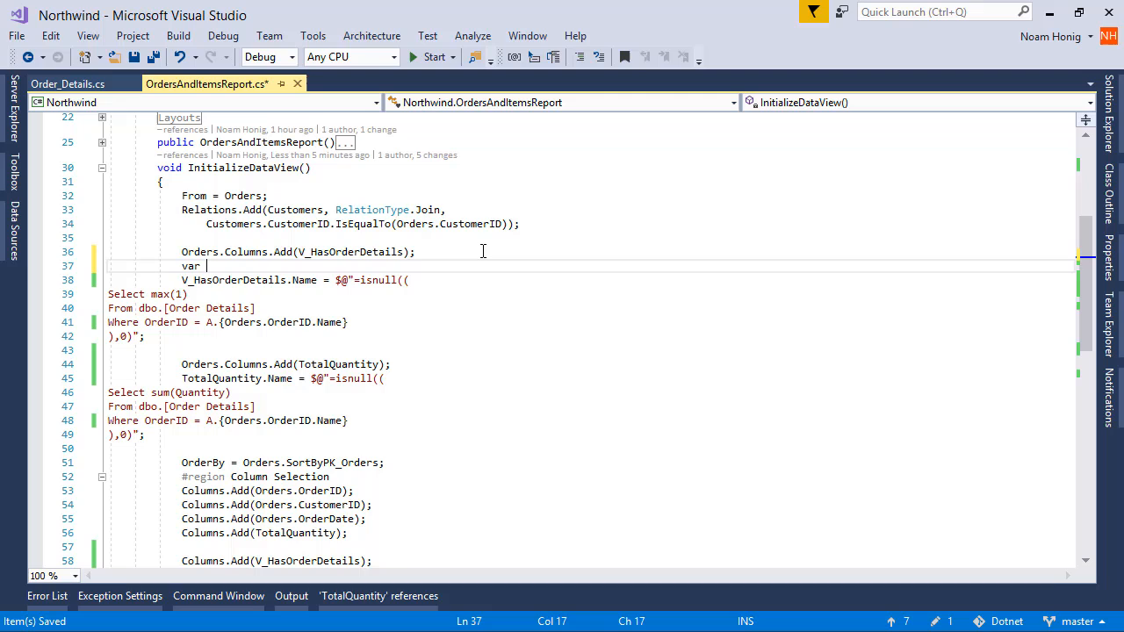
{"action": "type", "text": "od = new models.Order_Details();"}
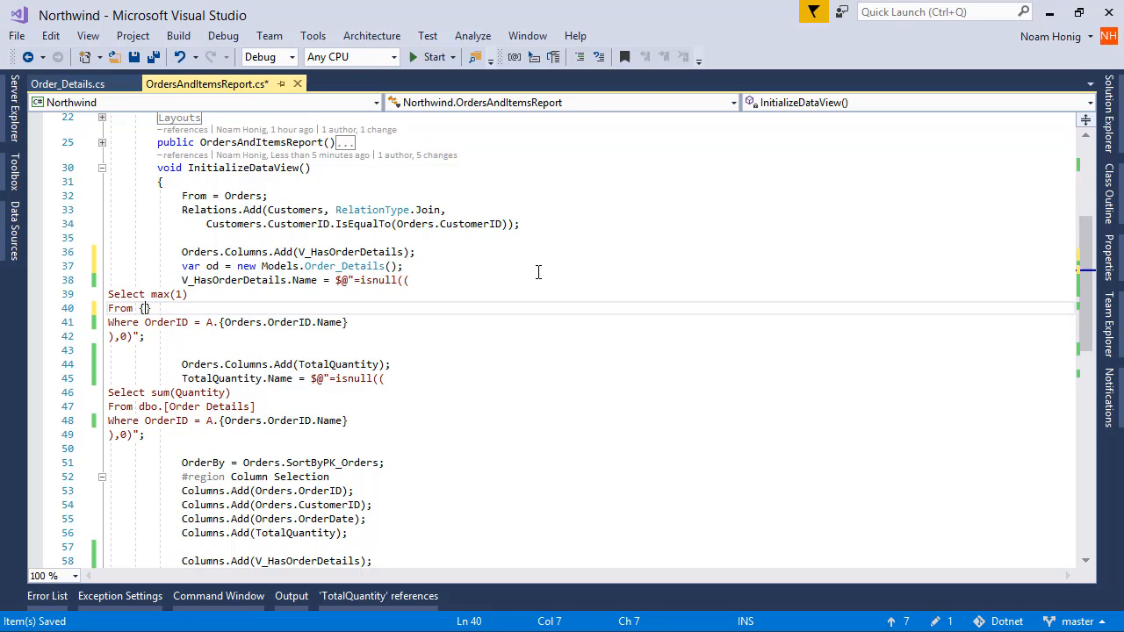
{"action": "type", "text": "od.EntityName"}
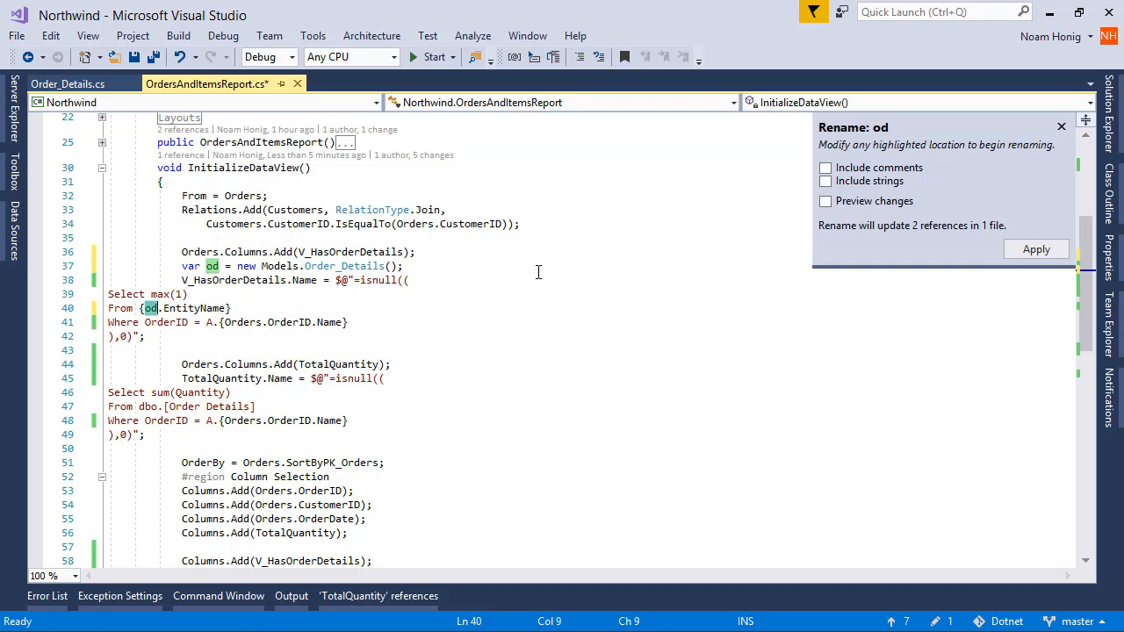
{"action": "type", "text": "Order"}
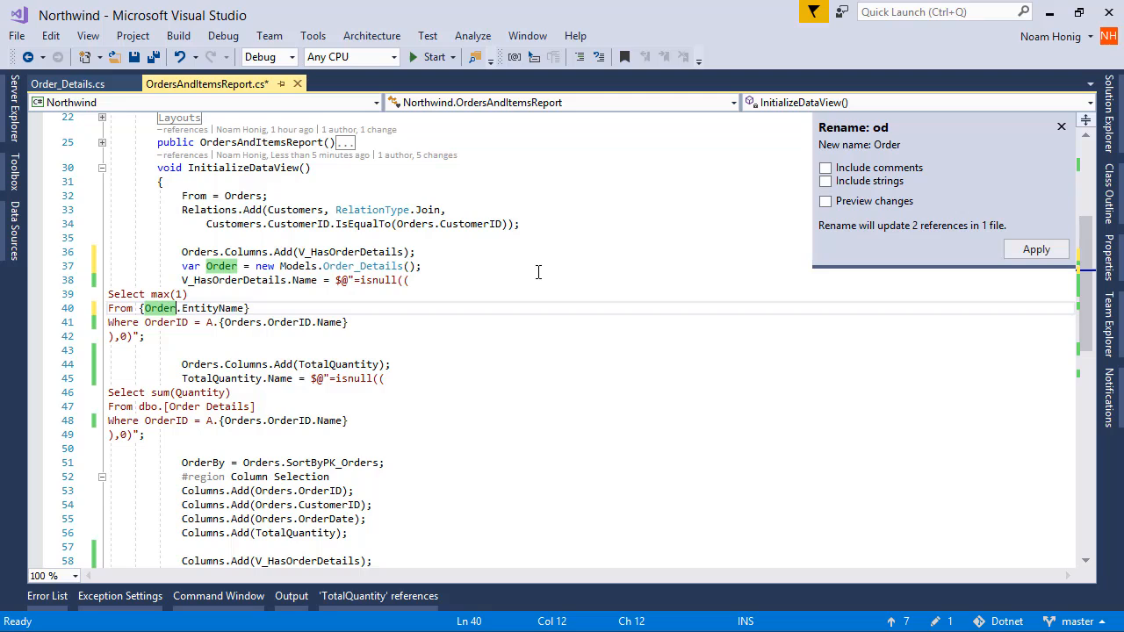
{"action": "left_click", "coordinate": [1036, 249]}
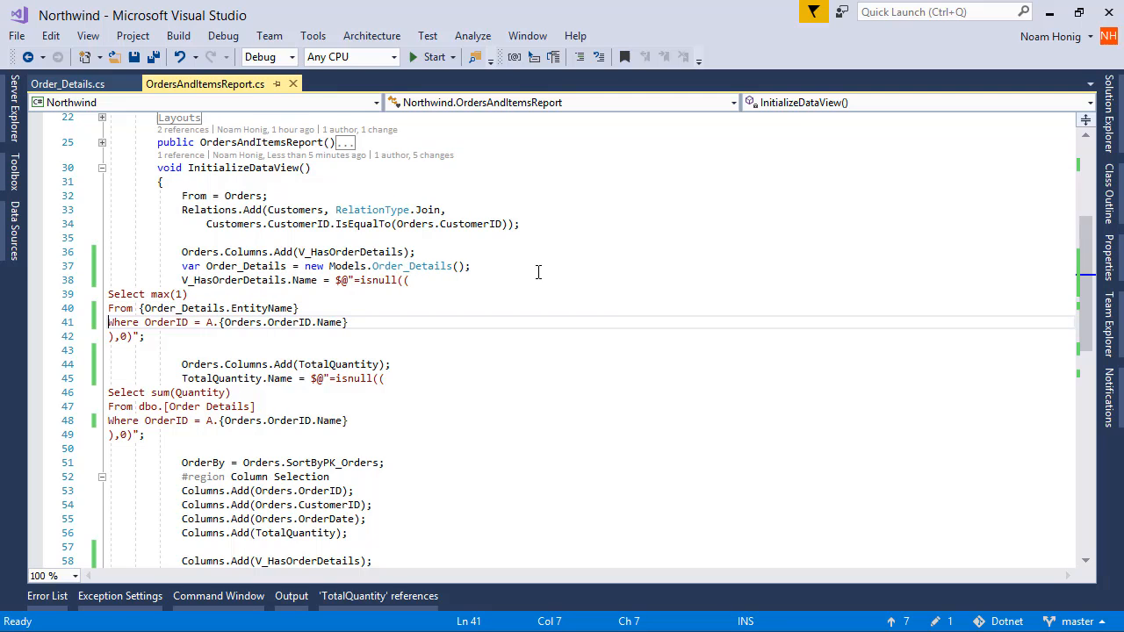
Step: Use {Order_Details.OrderID} in both conditions and {Order_Details.Quantity.Name} in the second query's sum
{"action": "double_click", "coordinate": [165, 322]}
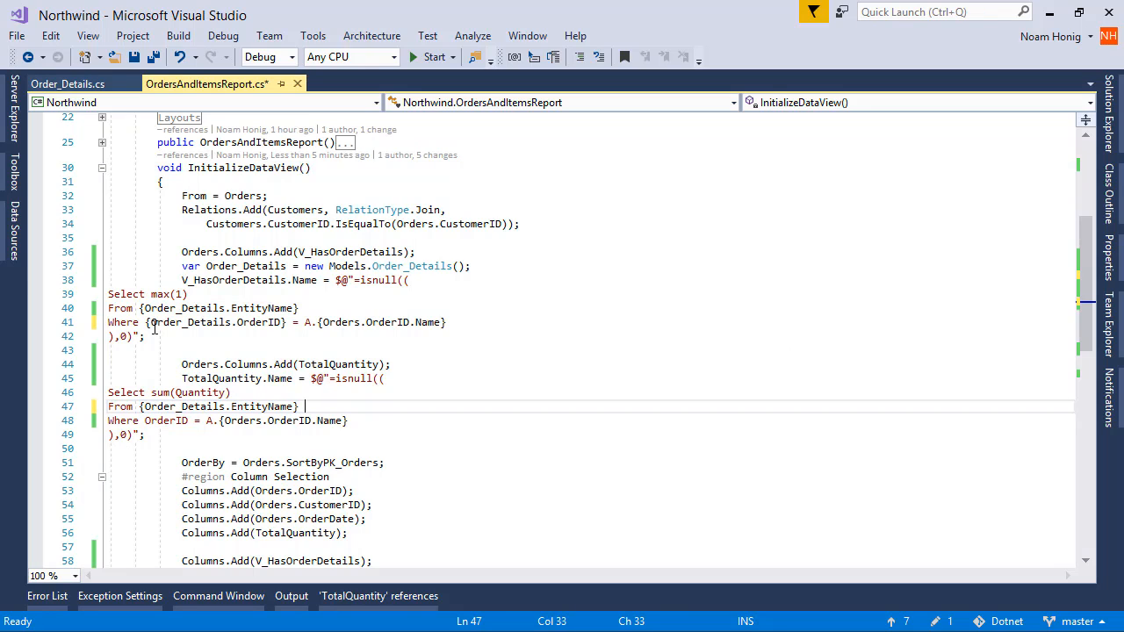
{"action": "double_click", "coordinate": [216, 322]}
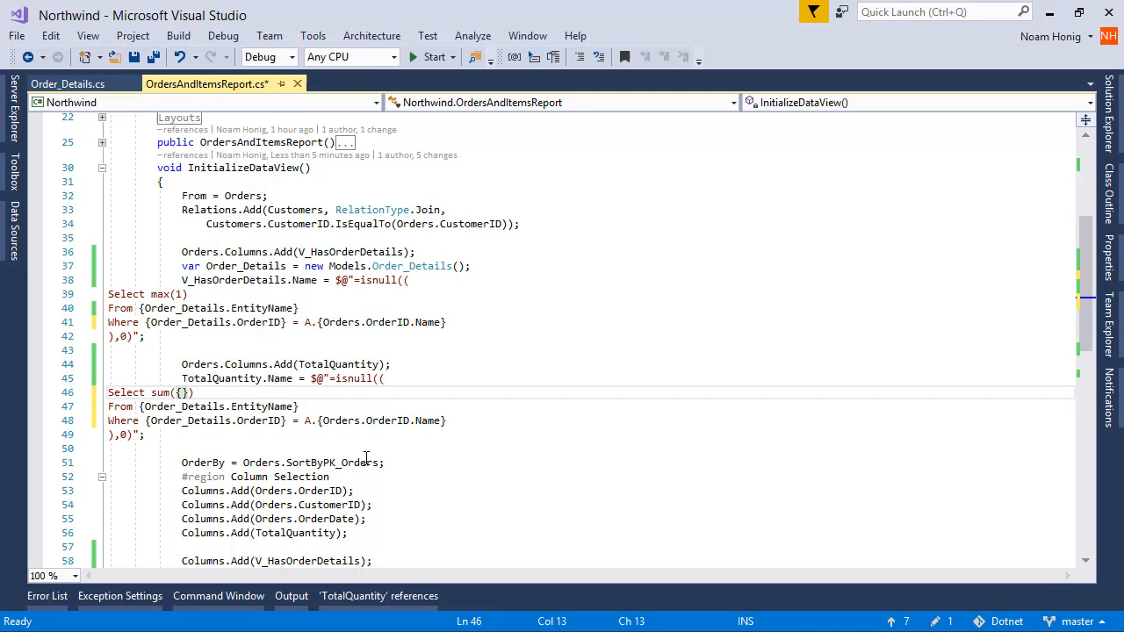
{"action": "type", "text": "{Order_Details.OrderID}"}
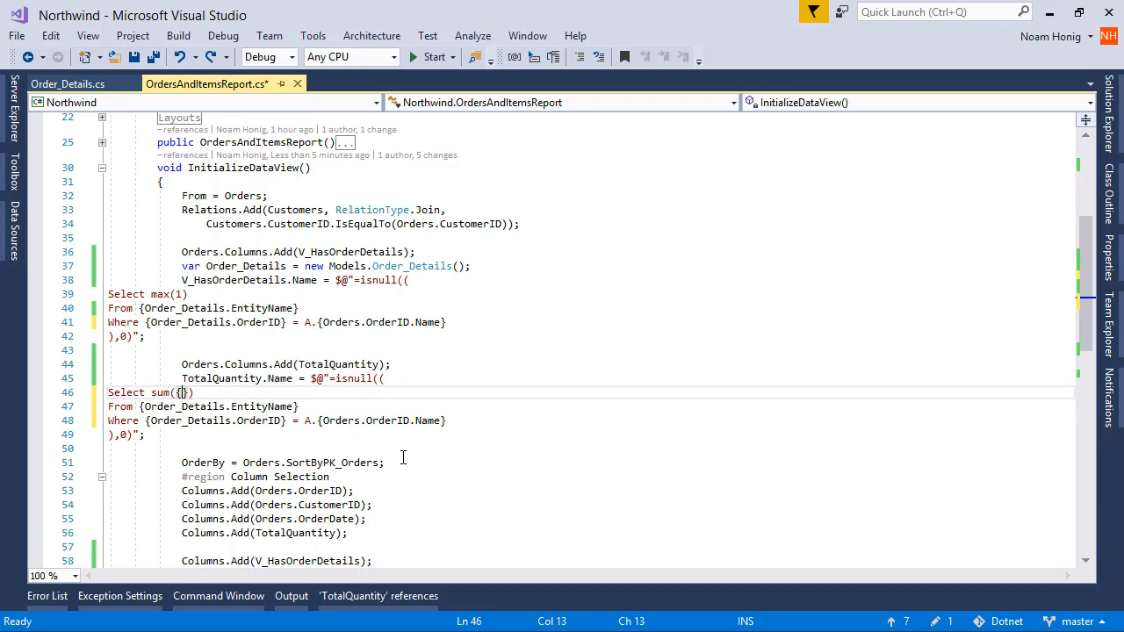
{"action": "type", "text": "Order_Details."}
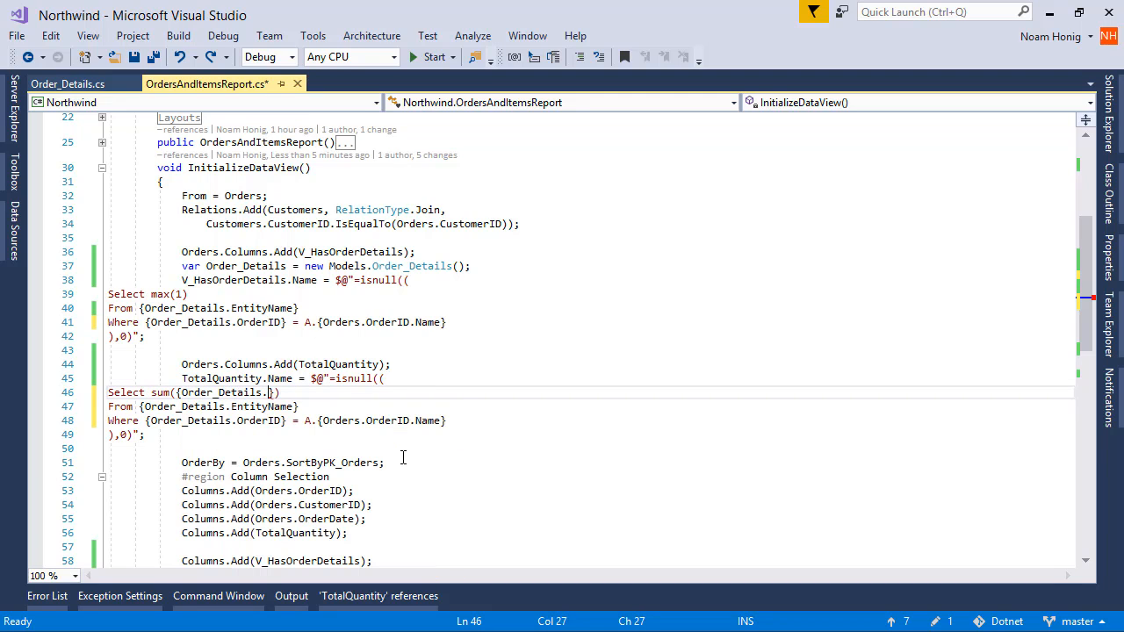
{"action": "type", "text": "Quantity.Name"}
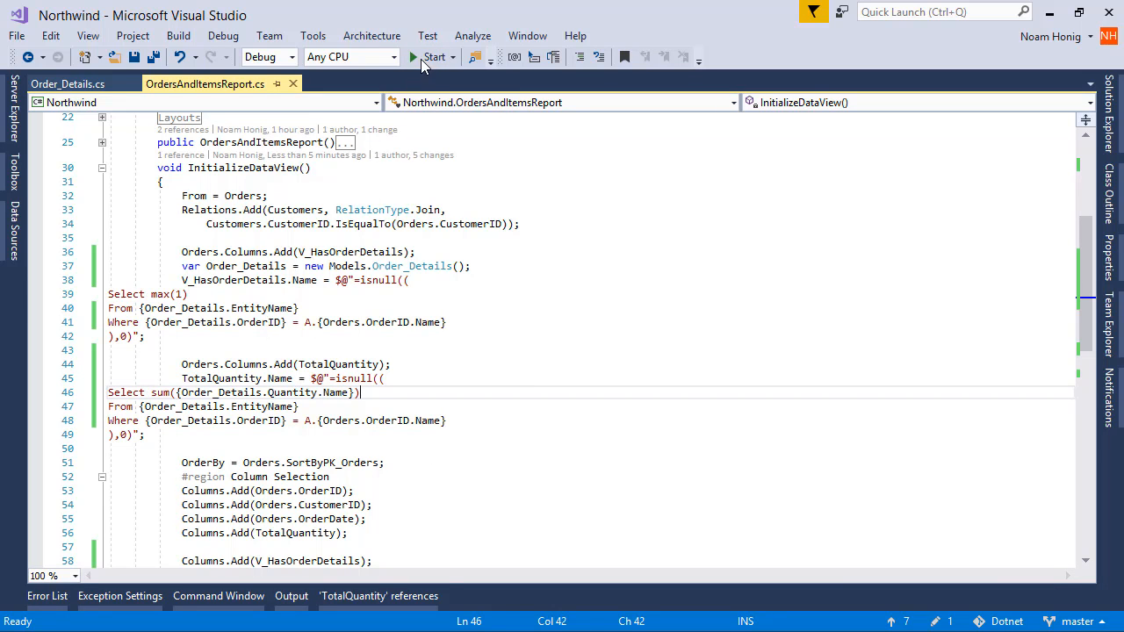
Step: Preview the report's profile, change both conditions to {Order_Details.OrderID.Name}, and relaunch Northwind
{"action": "left_click", "coordinate": [432, 56]}
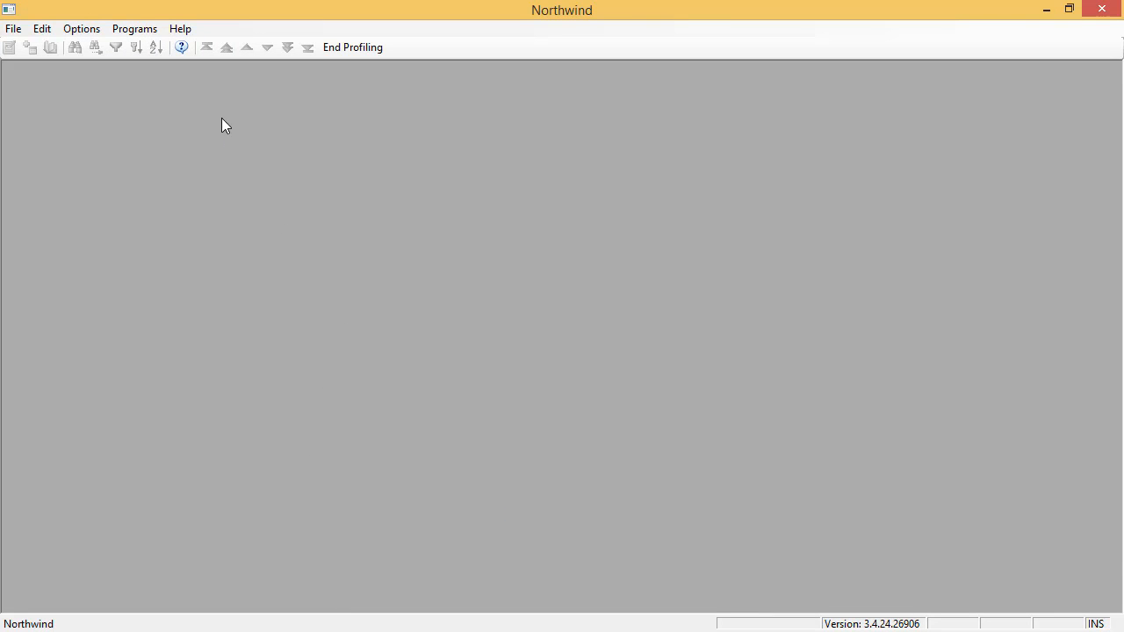
{"action": "mouse_move", "coordinate": [805, 221]}
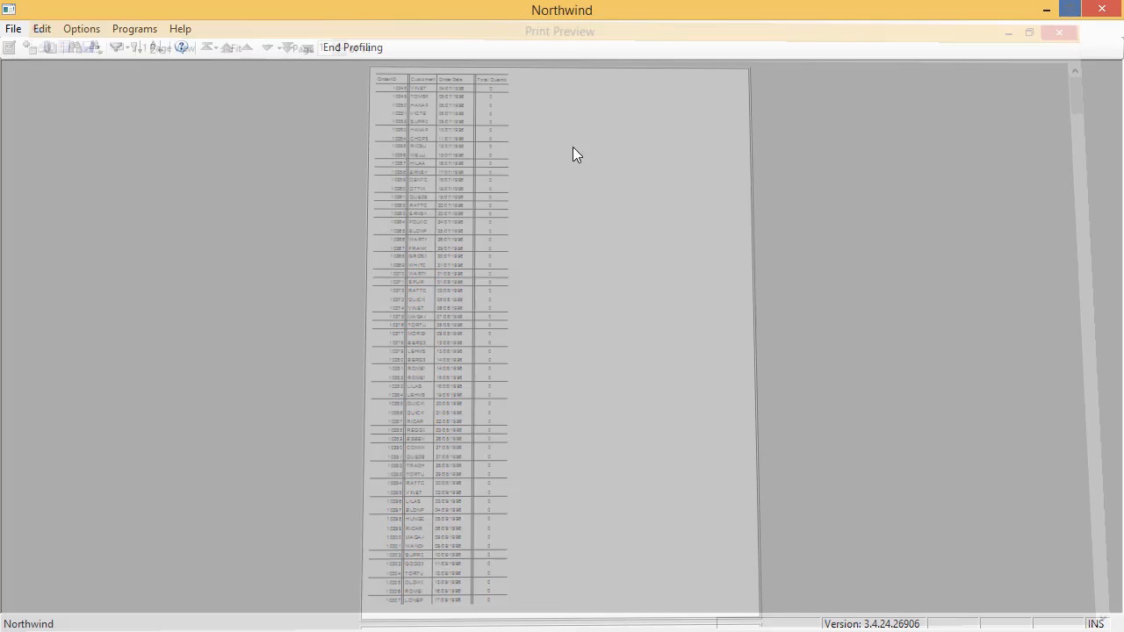
{"action": "left_click", "coordinate": [352, 48]}
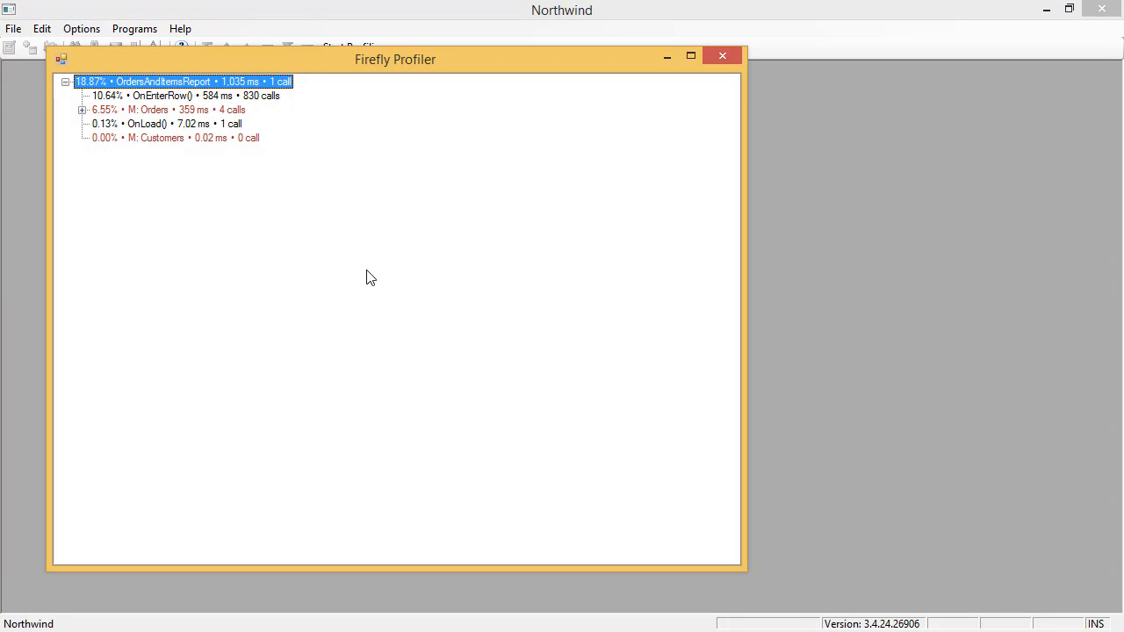
{"action": "left_click", "coordinate": [81, 110]}
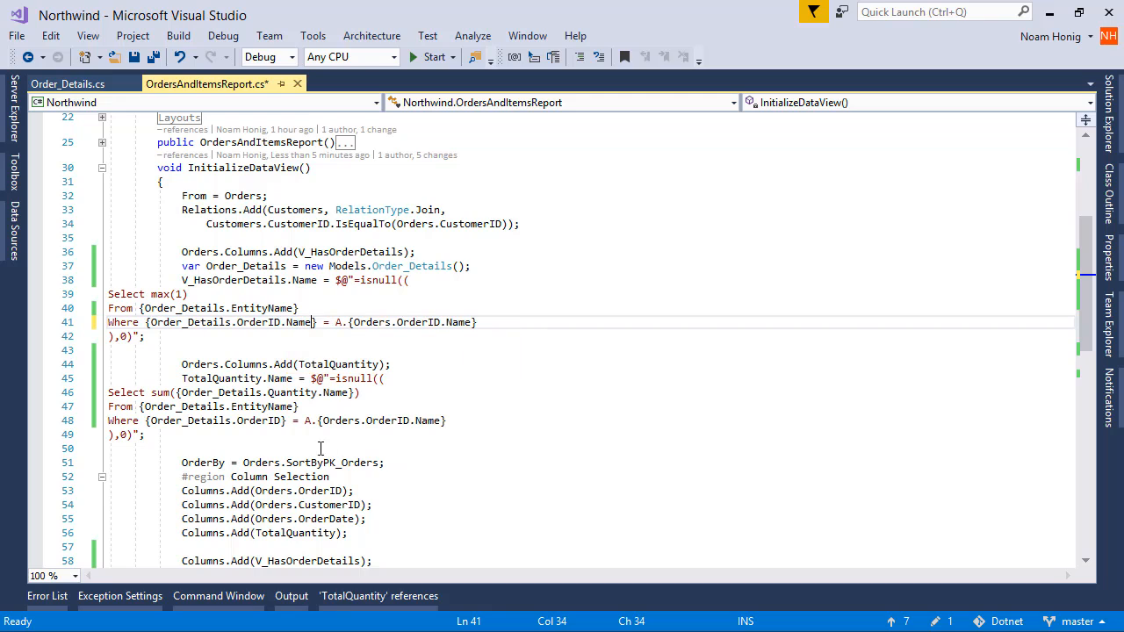
{"action": "type", "text": "na"}
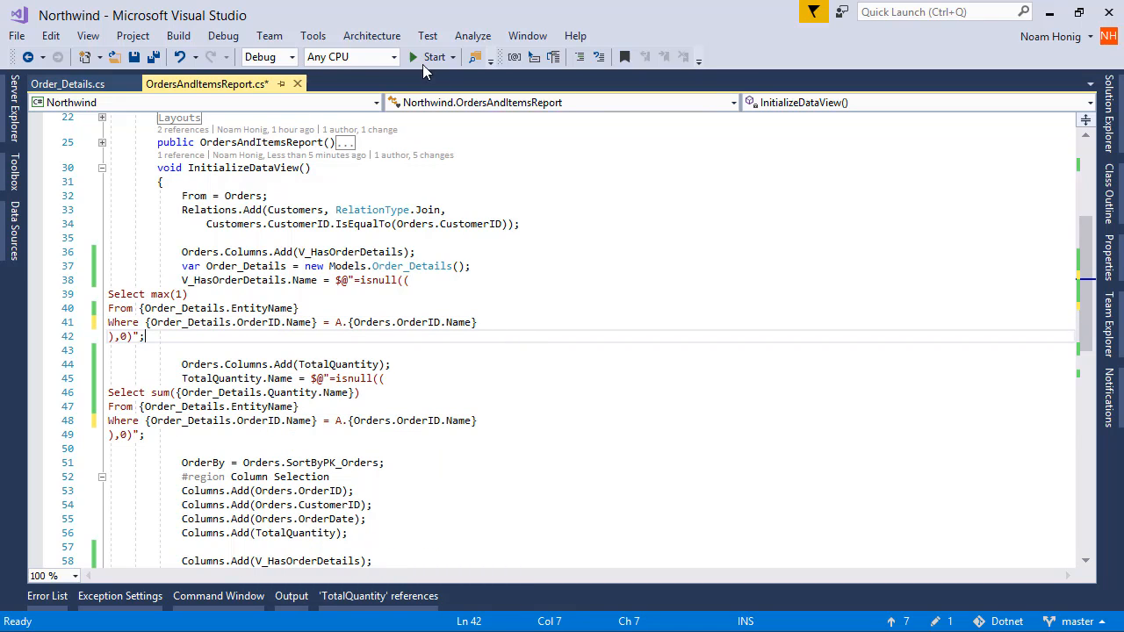
{"action": "left_click", "coordinate": [434, 56]}
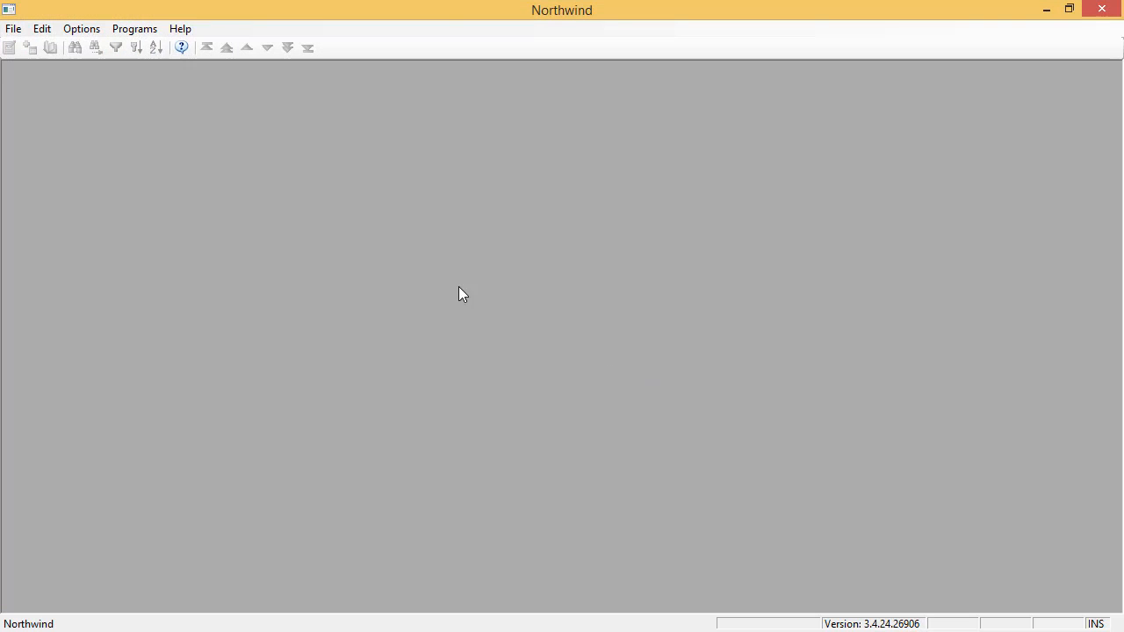
{"action": "mouse_move", "coordinate": [222, 272]}
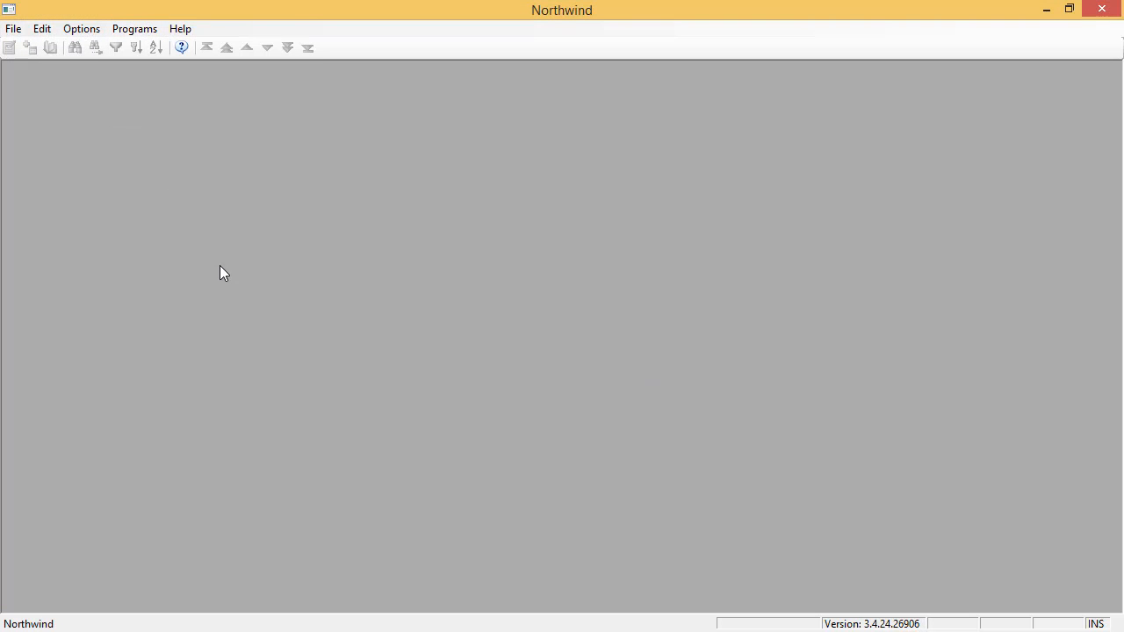
Step: Run Programs > Orders and Items Report, view its generated SQL in Firefly Profiler, then stop debugging
{"action": "left_click", "coordinate": [134, 28]}
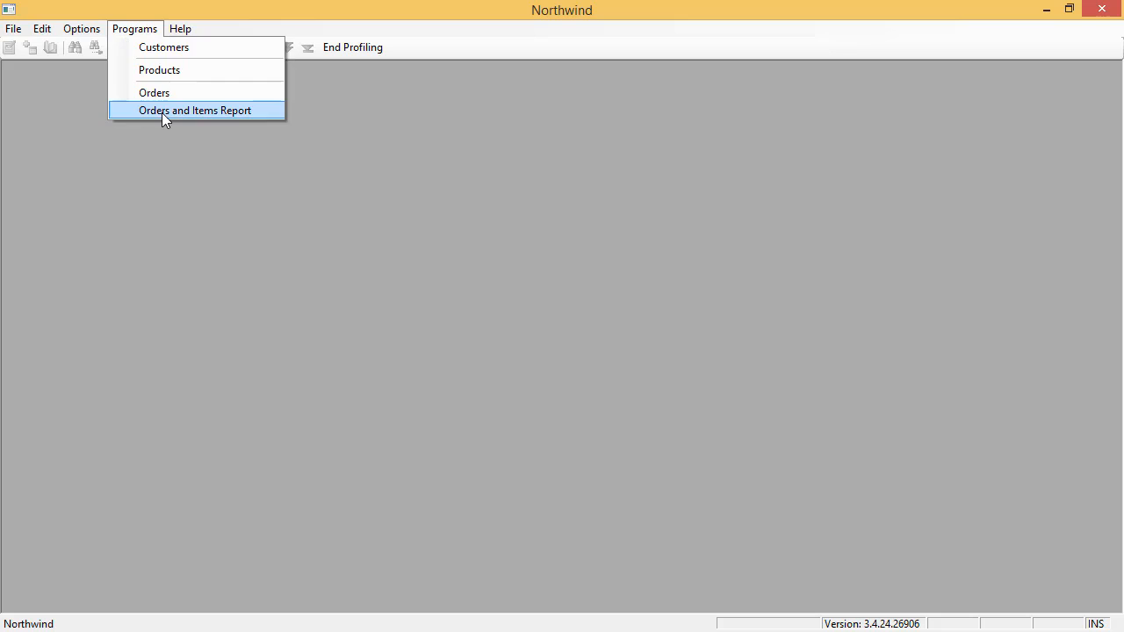
{"action": "left_click", "coordinate": [195, 109]}
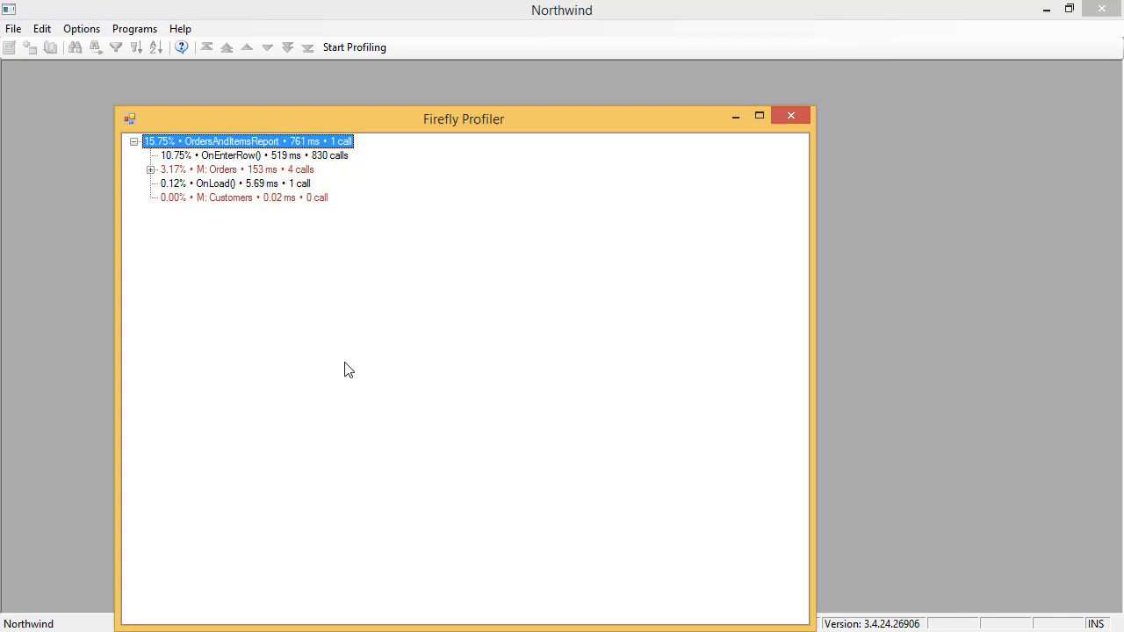
{"action": "left_click", "coordinate": [151, 169]}
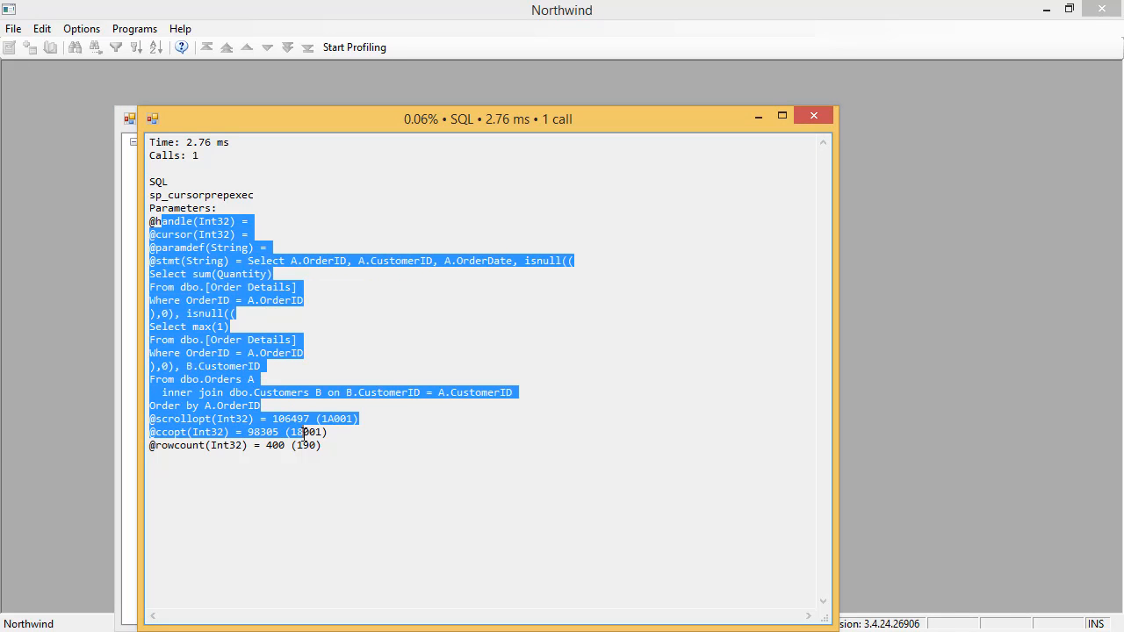
{"action": "mouse_move", "coordinate": [373, 467]}
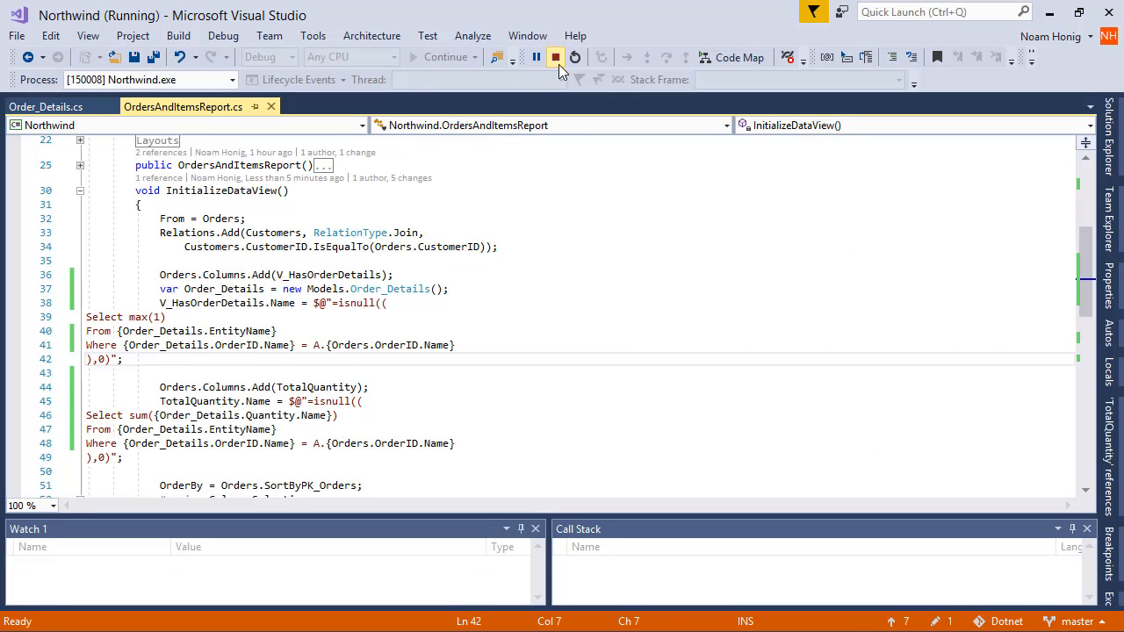
{"action": "left_click", "coordinate": [555, 57]}
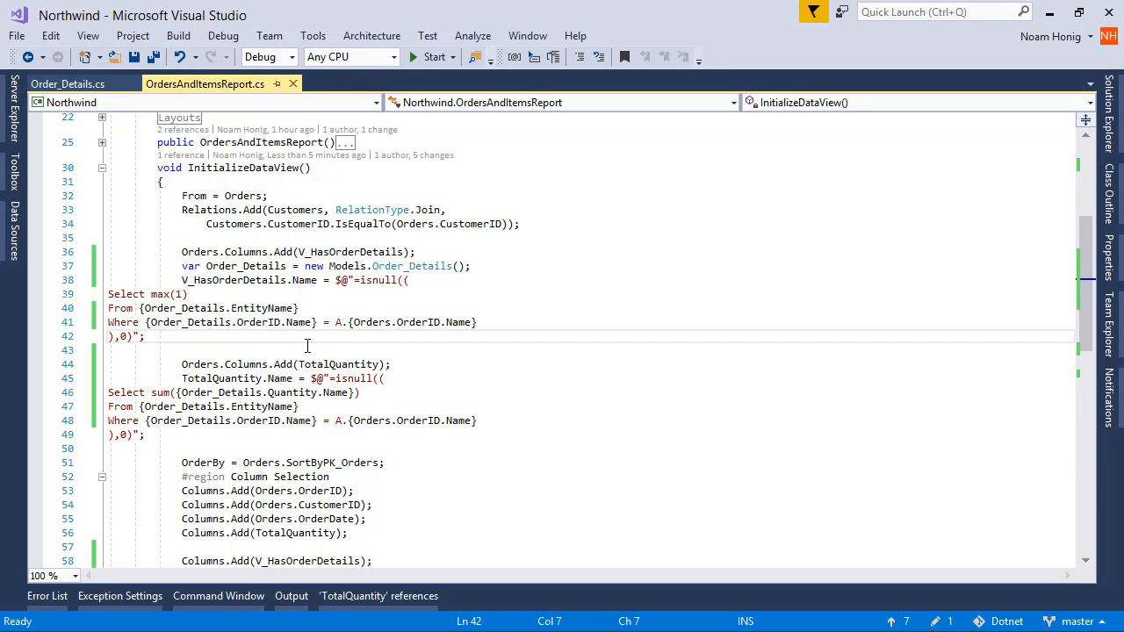